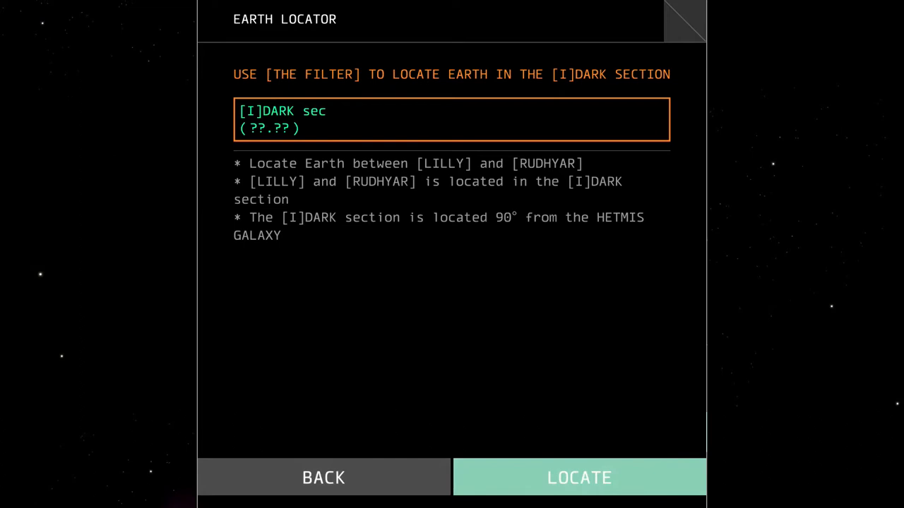
- Start LOCATE with the DARK section Zone 4 filter and target the spot between LILLY and RUDHYAR
{"action": "left_click", "coordinate": [579, 478]}
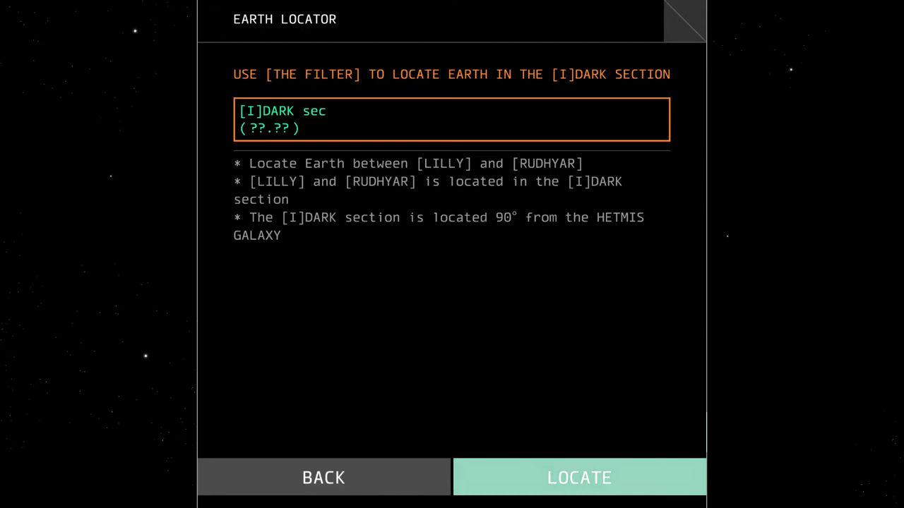
{"action": "left_click", "coordinate": [579, 477]}
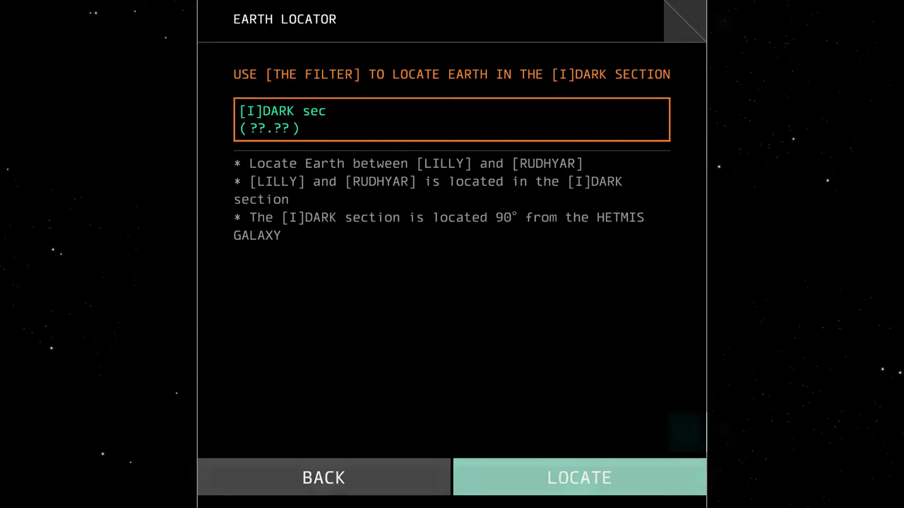
{"action": "left_click", "coordinate": [579, 478]}
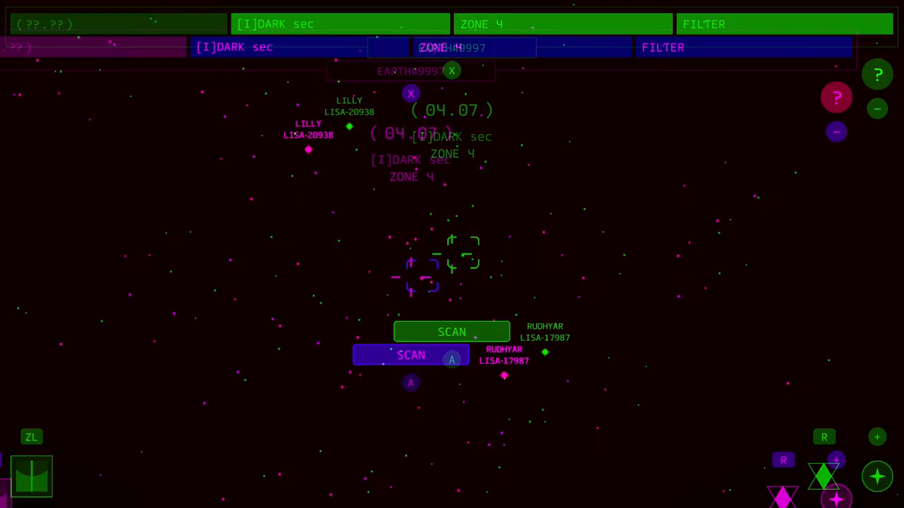
{"action": "left_click", "coordinate": [452, 332]}
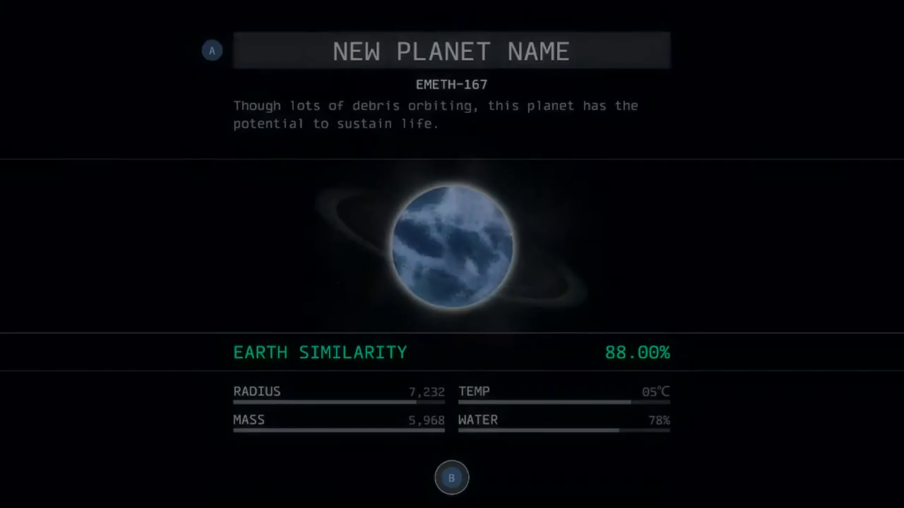
- SCAN the target between LILLY and RUDHYAR, revealing EMETH-167 at 88% Earth similarity
{"action": "left_click", "coordinate": [452, 477]}
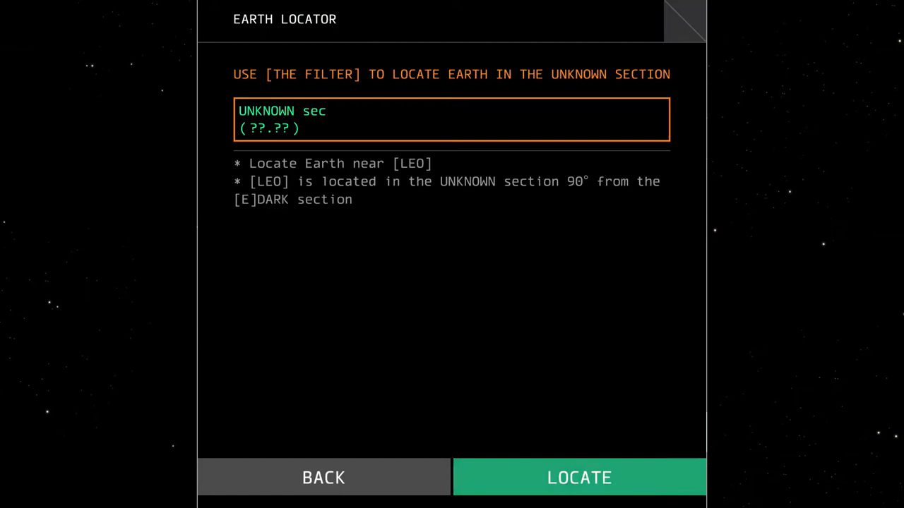
- Step through the UNKNOWN section clues near LEO and LOCATE to begin that search
{"action": "left_click", "coordinate": [579, 478]}
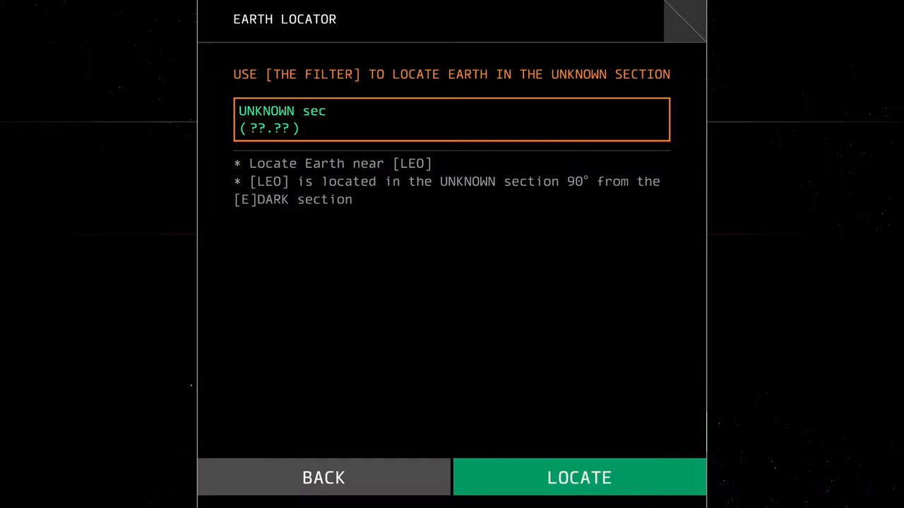
{"action": "left_click", "coordinate": [579, 478]}
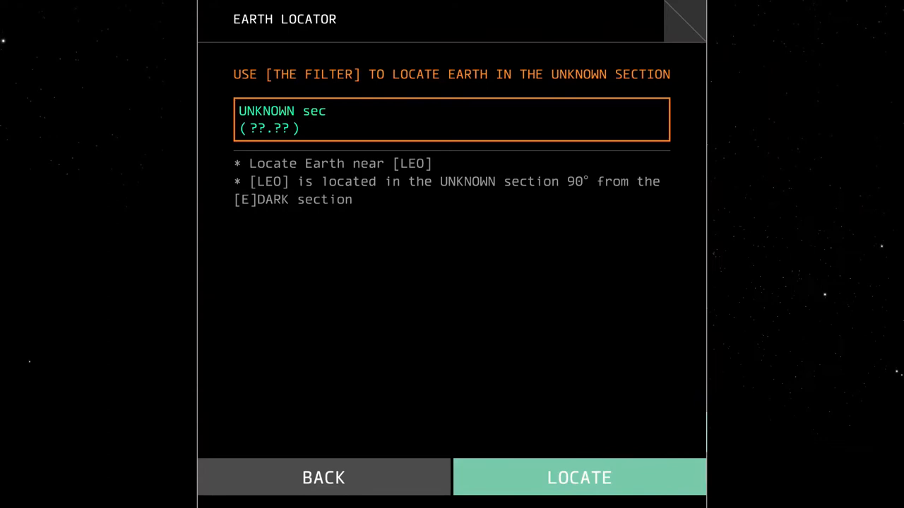
{"action": "left_click", "coordinate": [579, 478]}
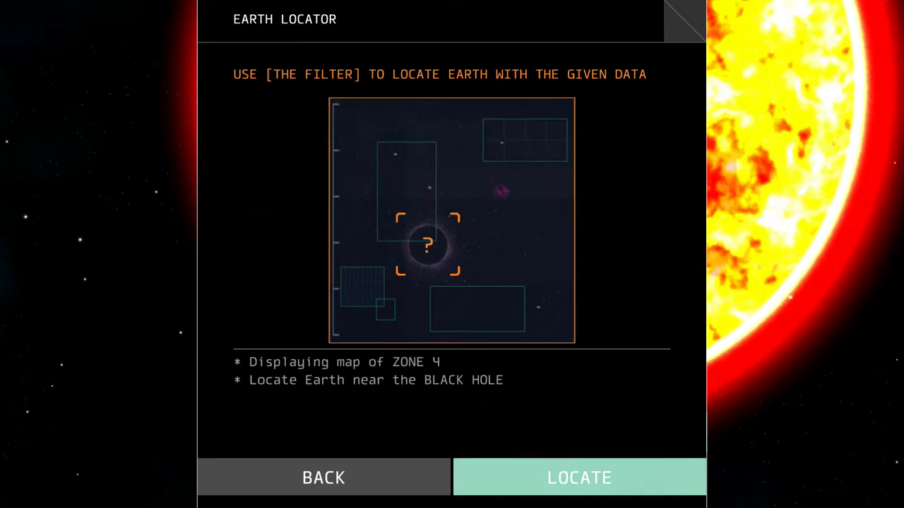
- LOCATE with the Zone 4 black-hole clue, scan at the crosshair, and activate the ZONE 4 filter
{"action": "left_click", "coordinate": [579, 478]}
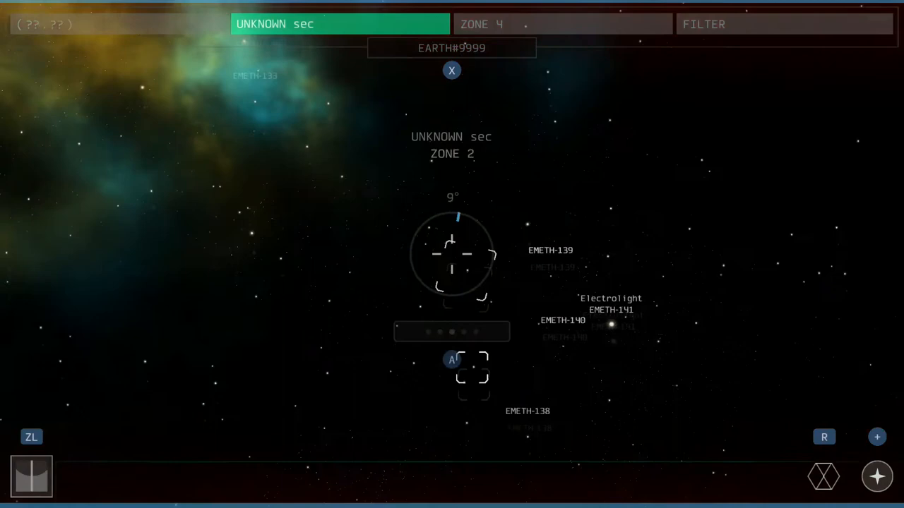
{"action": "left_click", "coordinate": [563, 24]}
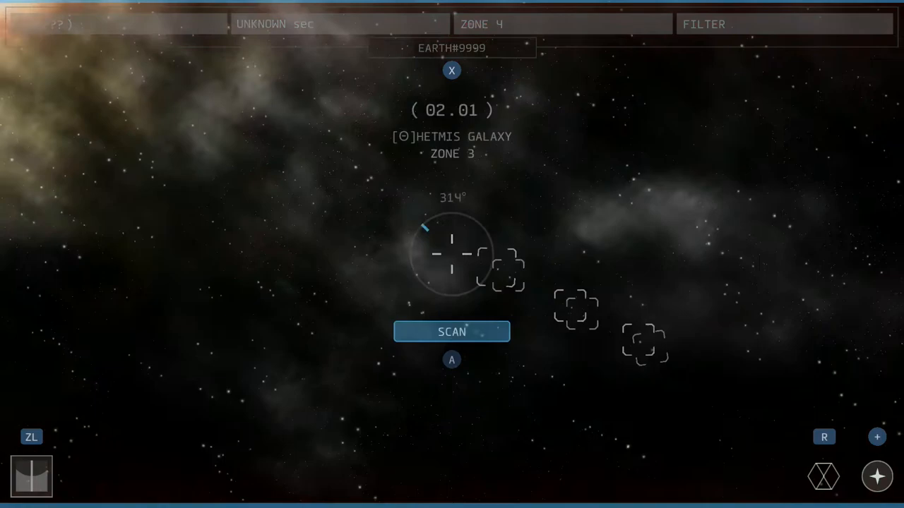
{"action": "left_click", "coordinate": [452, 330]}
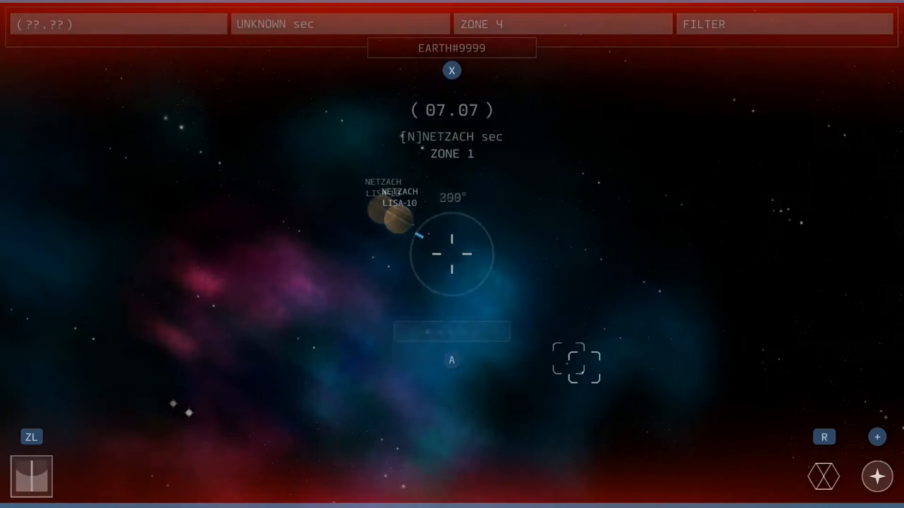
{"action": "left_click", "coordinate": [339, 22]}
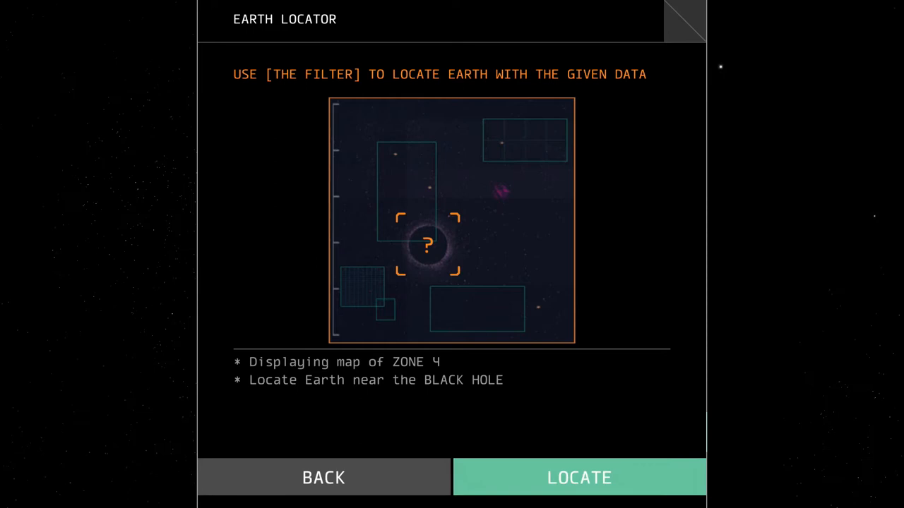
{"action": "left_click", "coordinate": [579, 478]}
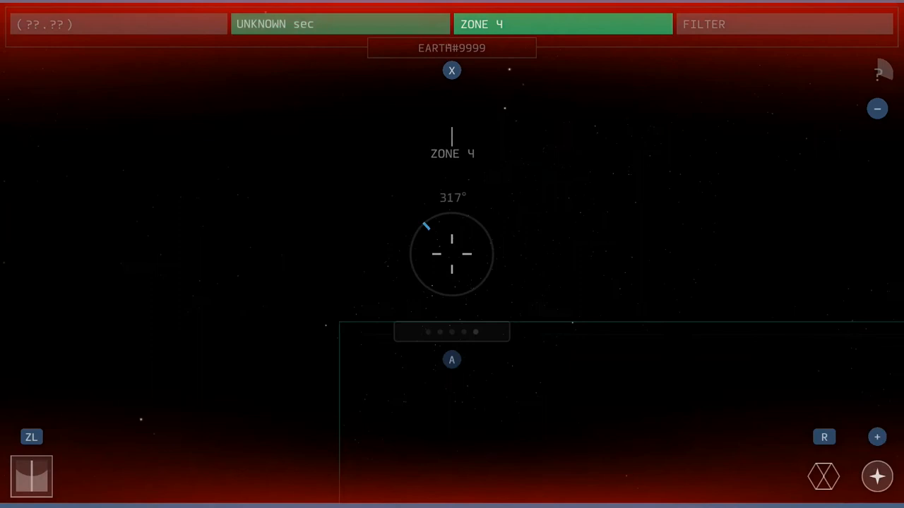
- Analyze the planetary system around the dark body in Zone 4 through to the LISA clue
{"action": "left_click", "coordinate": [339, 24]}
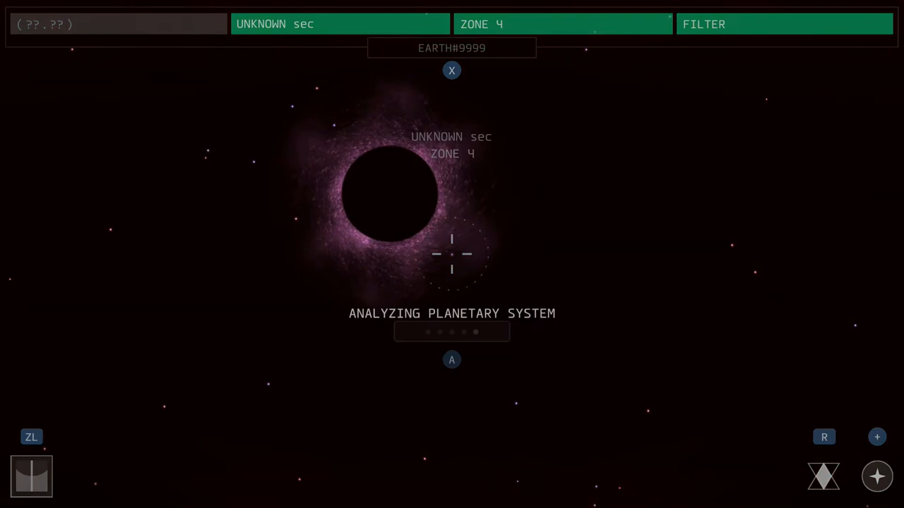
{"action": "left_click", "coordinate": [451, 361]}
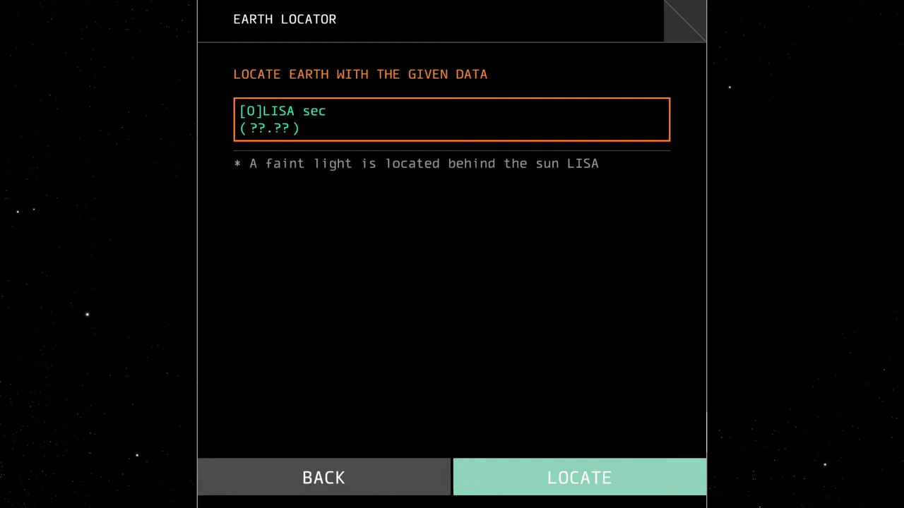
- LOCATE using the LISA section clue, returning the telescope view filtered by LISA
{"action": "left_click", "coordinate": [579, 478]}
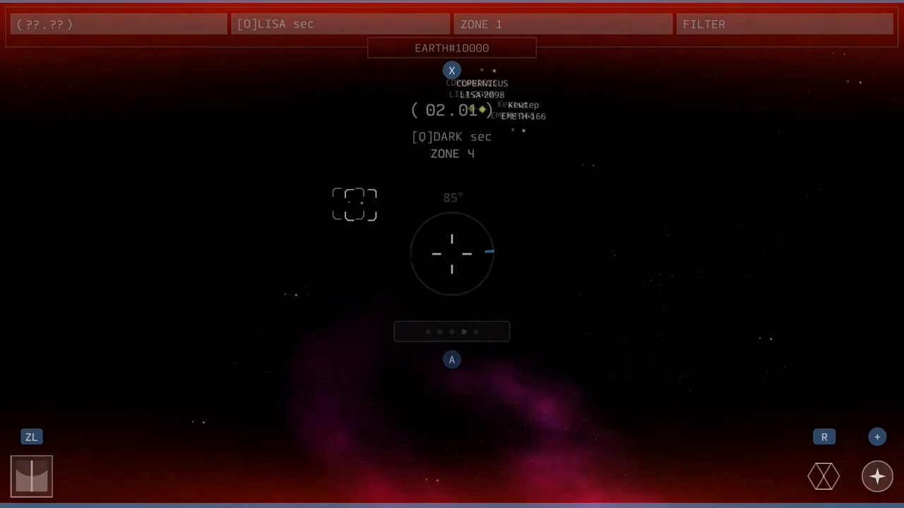
- Jump the search to Zone 1 and pan toward GEVURAH, confirming EMETH-170 as Earth
{"action": "left_click", "coordinate": [562, 23]}
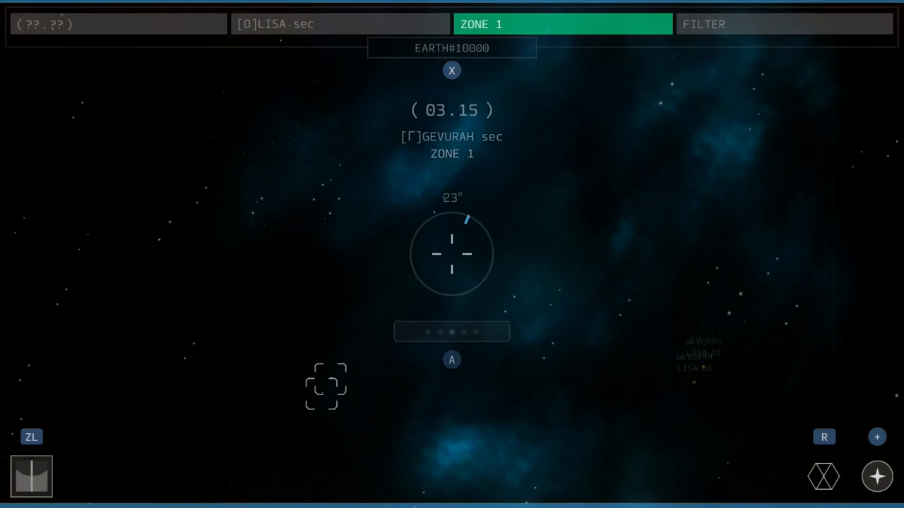
{"action": "left_click", "coordinate": [339, 22]}
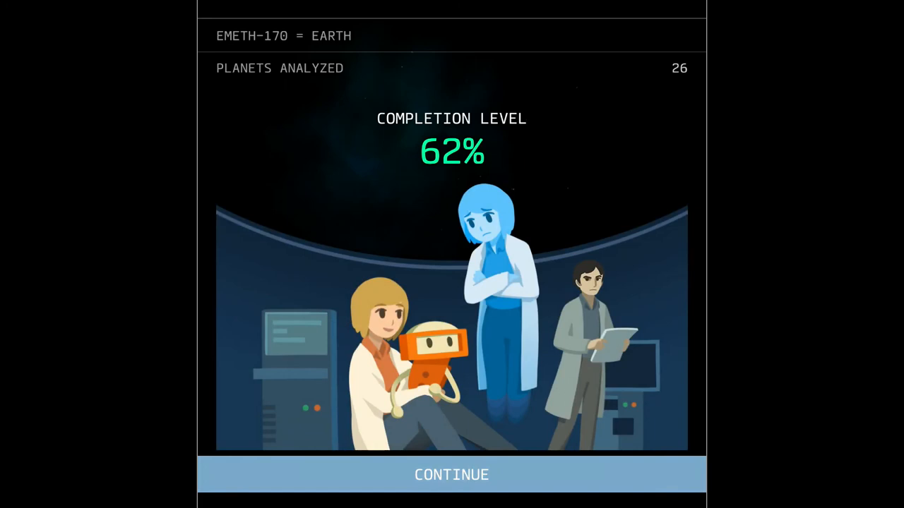
- CONTINUE past the 62% completion screen back to the title menu
{"action": "left_click", "coordinate": [452, 475]}
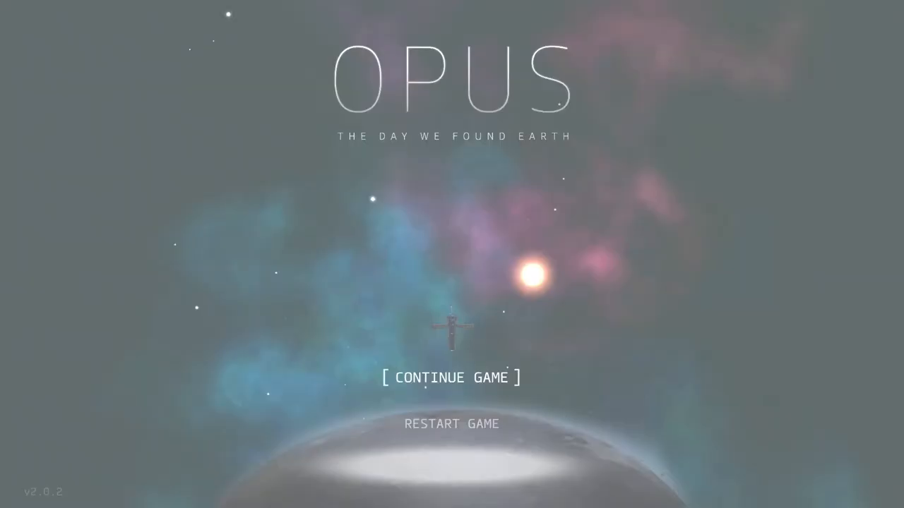